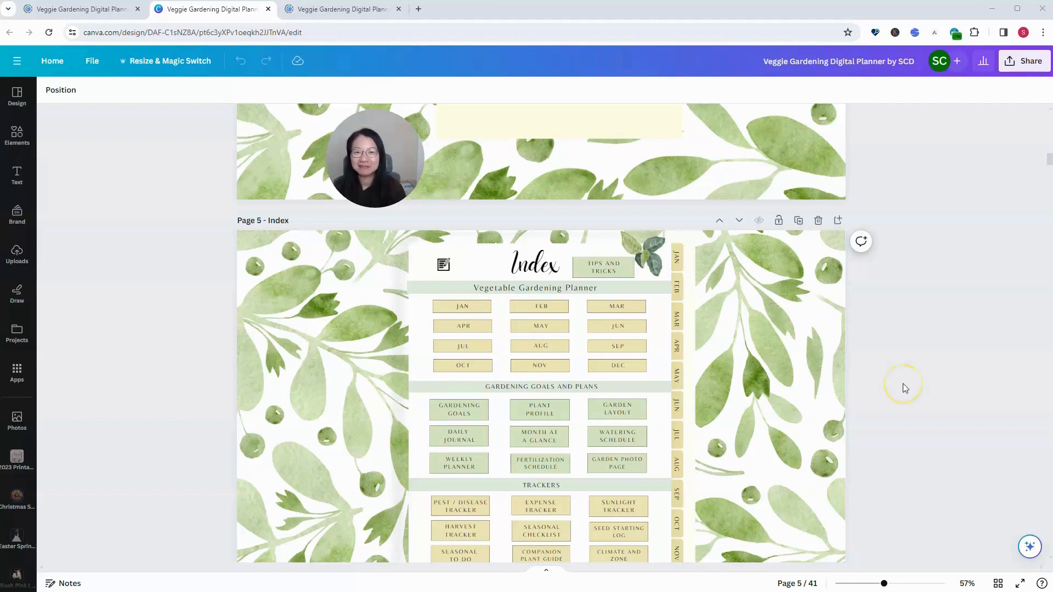
{"action": "mouse_move", "coordinate": [904, 387]}
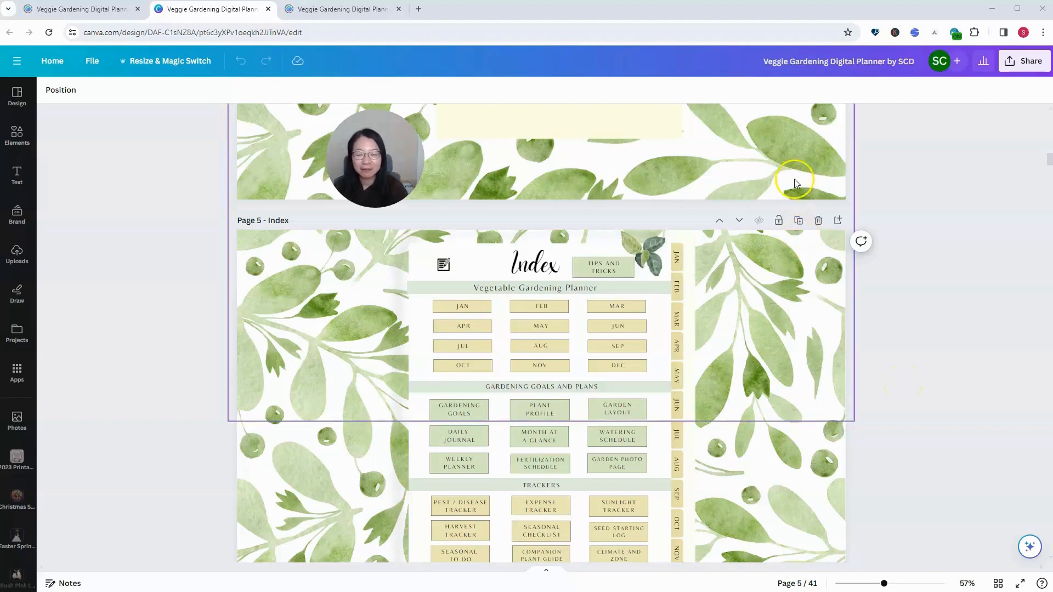
Look through the File menu and the editor without changing the landscape planner.
{"action": "scroll", "scroll_direction": "down", "scroll_amount": 3}
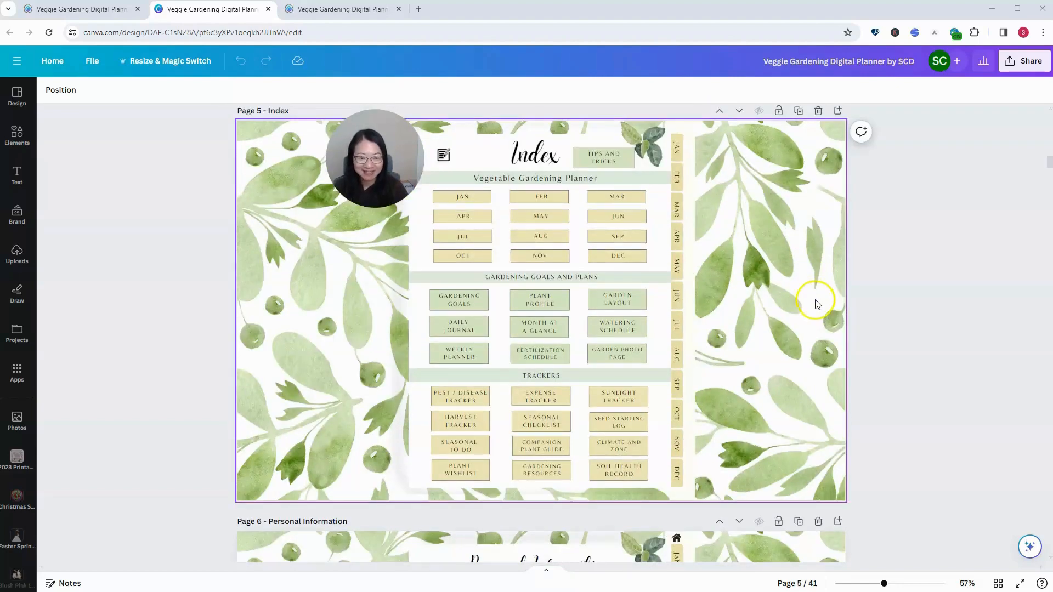
{"action": "mouse_move", "coordinate": [826, 317]}
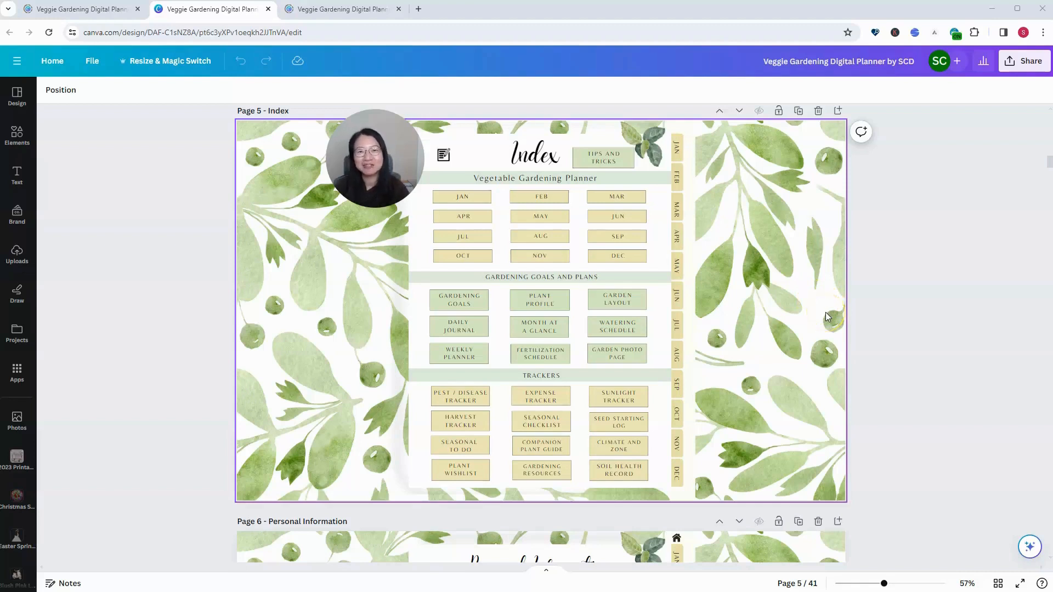
{"action": "mouse_move", "coordinate": [209, 85]}
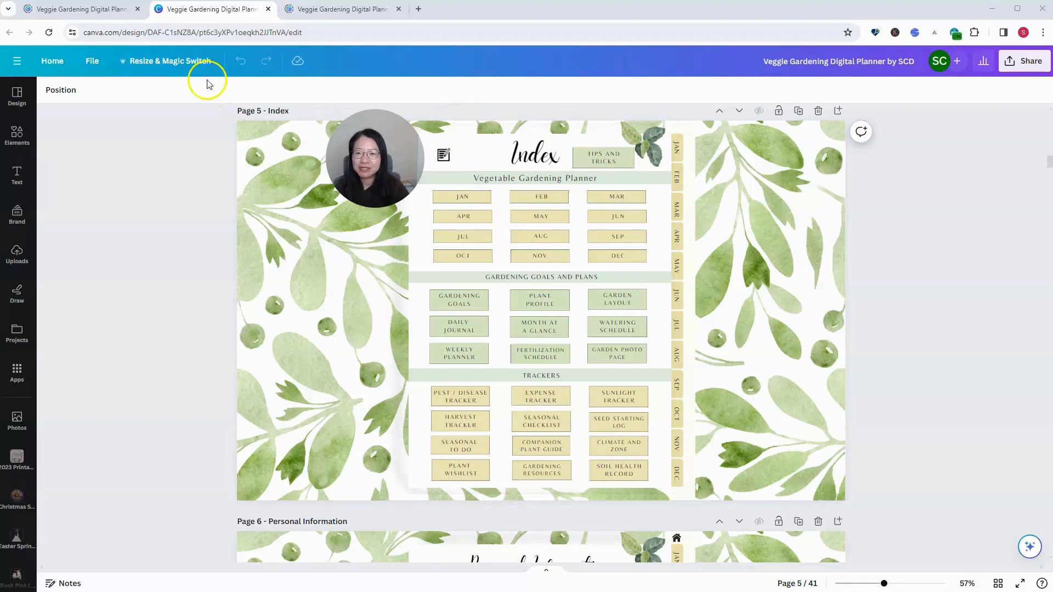
{"action": "mouse_move", "coordinate": [240, 62]}
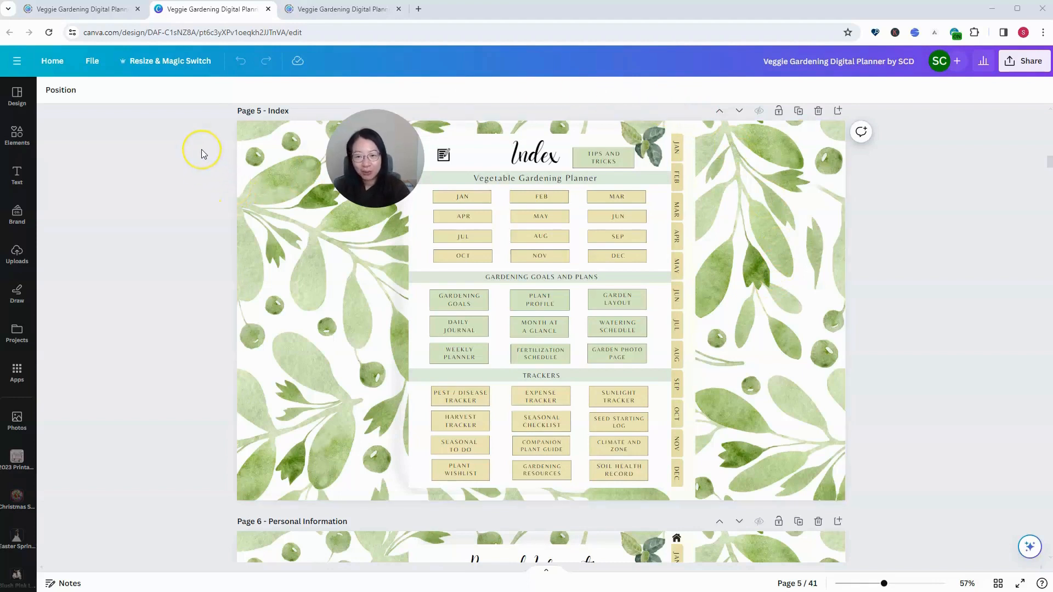
{"action": "mouse_move", "coordinate": [92, 61]}
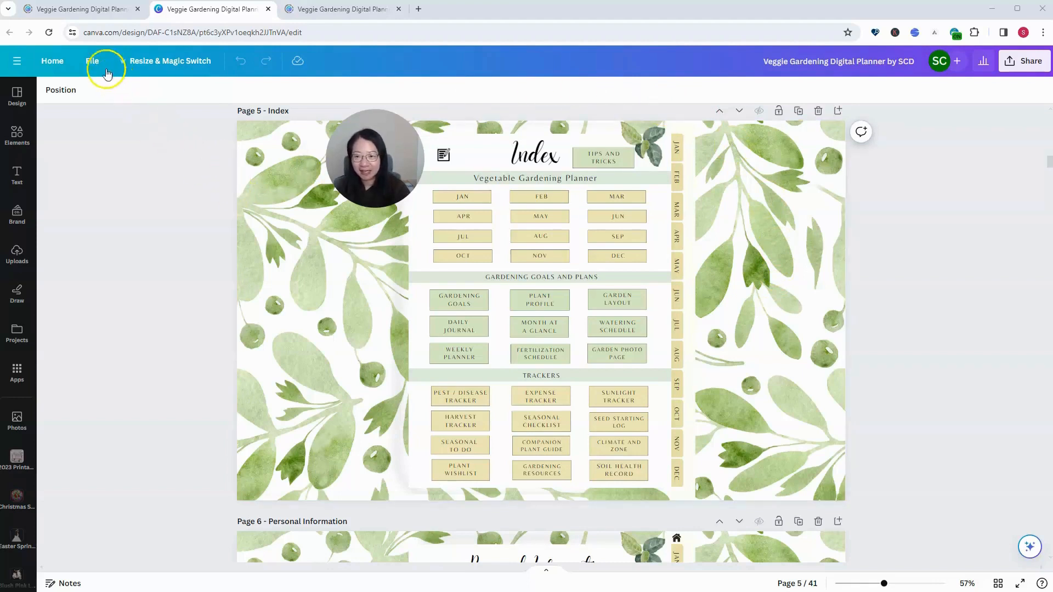
{"action": "left_click", "coordinate": [92, 61]}
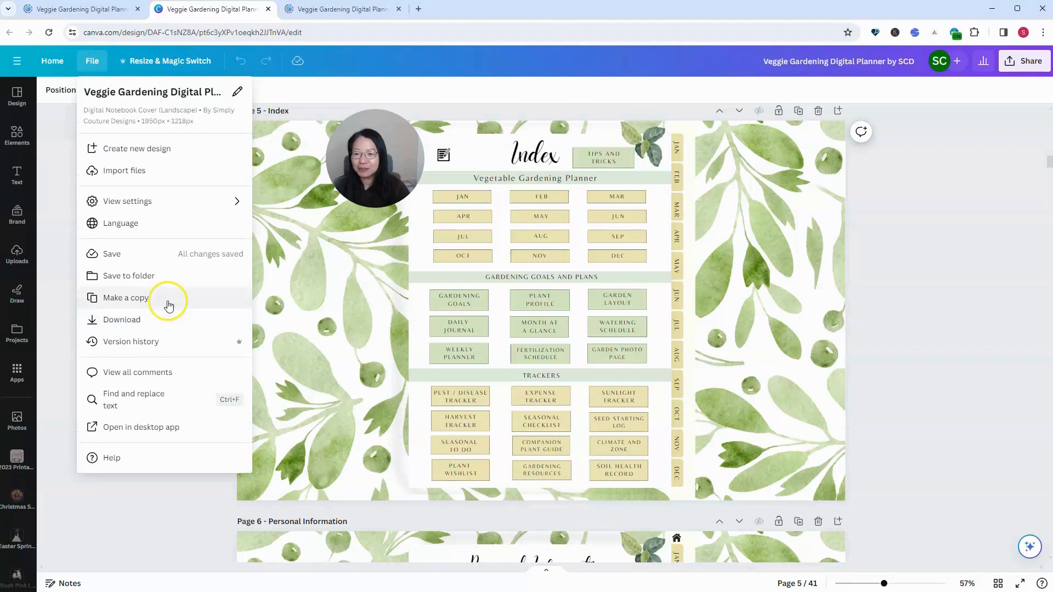
{"action": "mouse_move", "coordinate": [150, 348]}
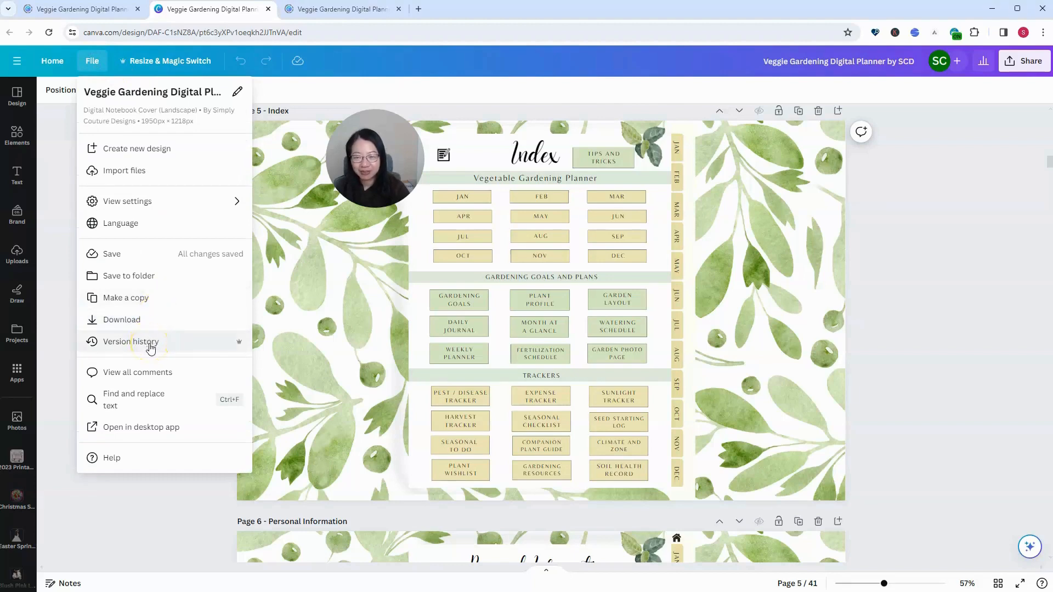
{"action": "mouse_move", "coordinate": [240, 348]}
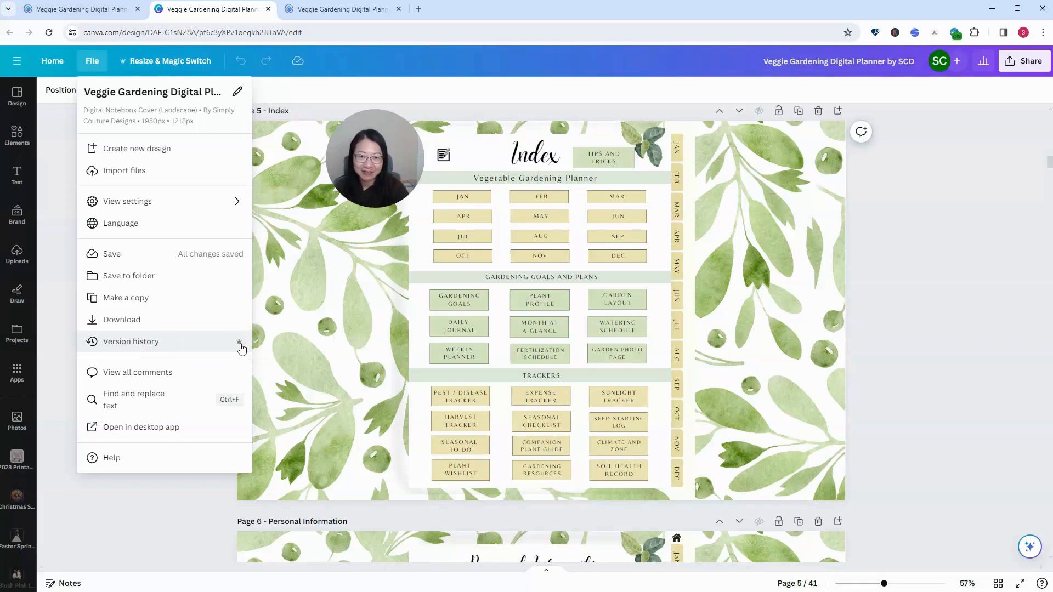
{"action": "mouse_move", "coordinate": [195, 363]}
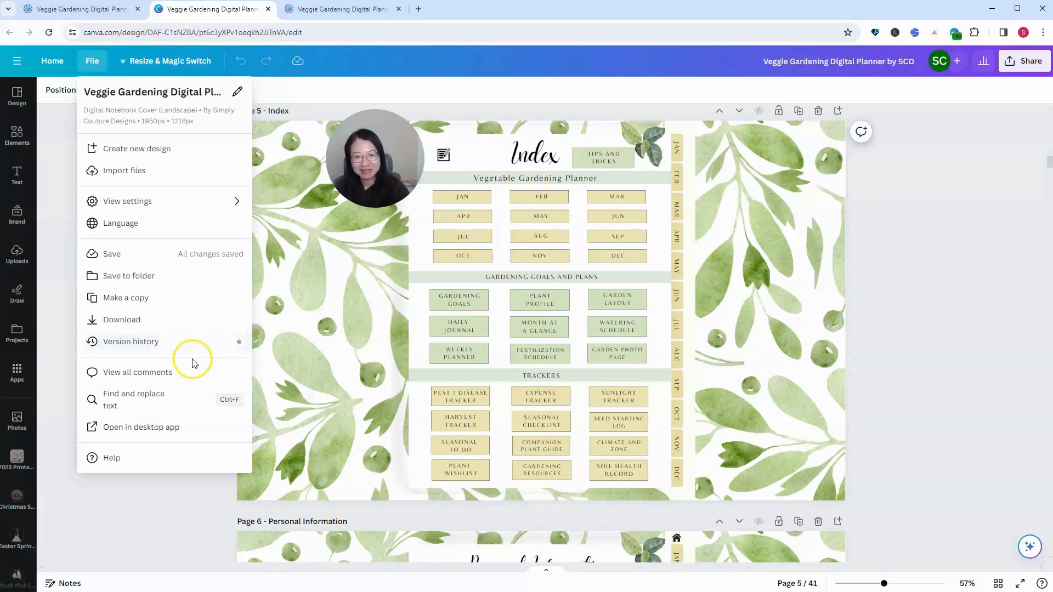
{"action": "mouse_move", "coordinate": [167, 269]}
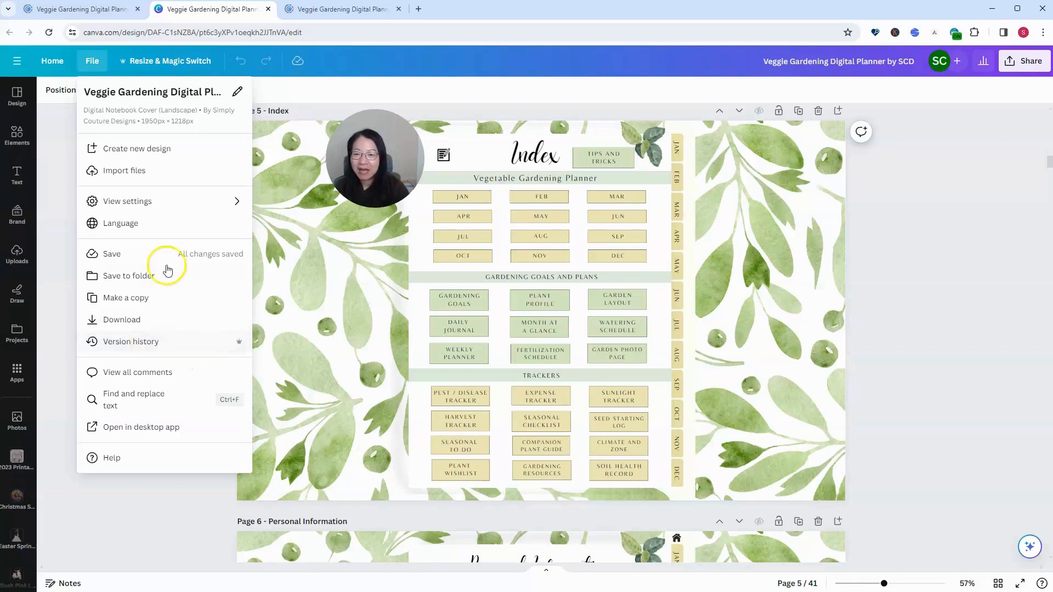
{"action": "left_click", "coordinate": [539, 196]}
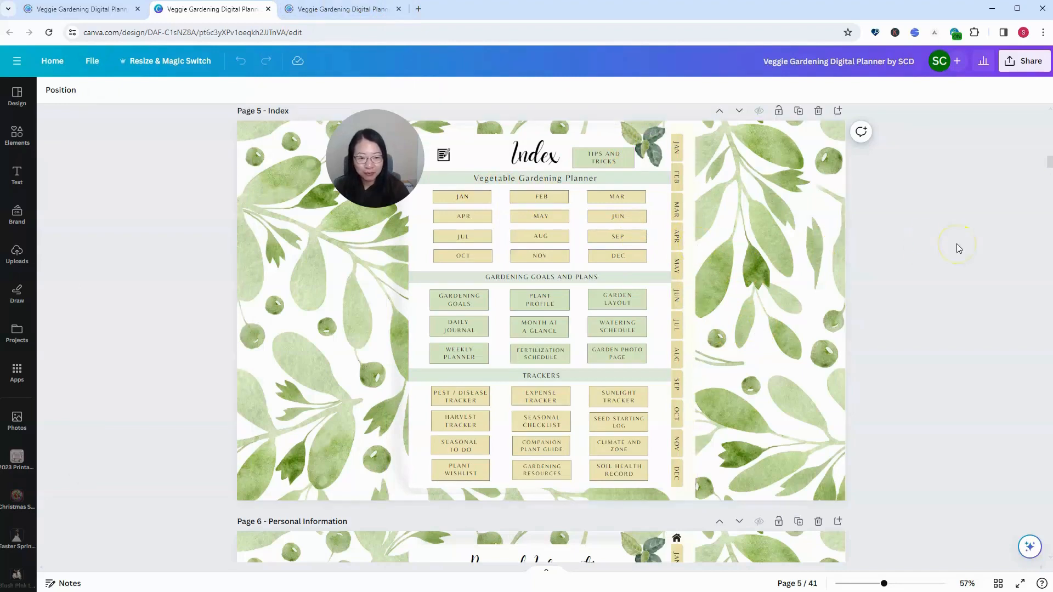
{"action": "mouse_move", "coordinate": [854, 278]}
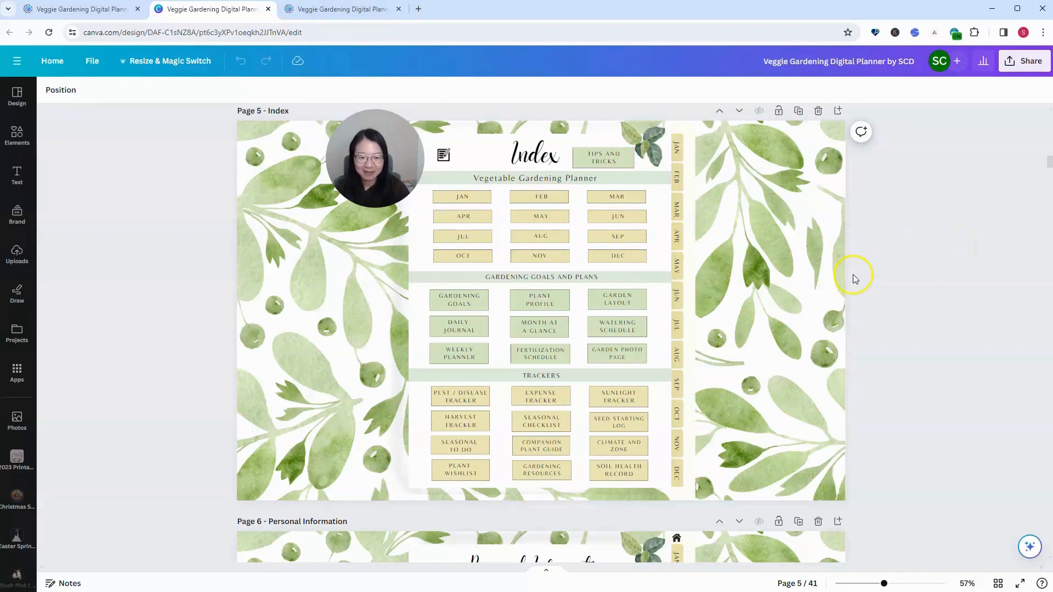
{"action": "mouse_move", "coordinate": [881, 267]}
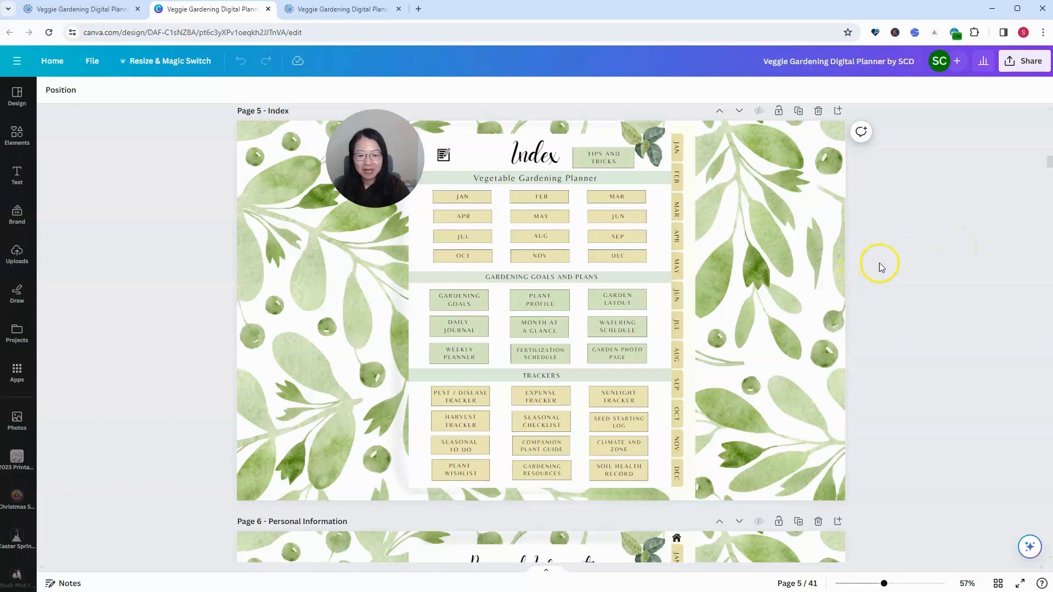
{"action": "left_click", "coordinate": [799, 227]}
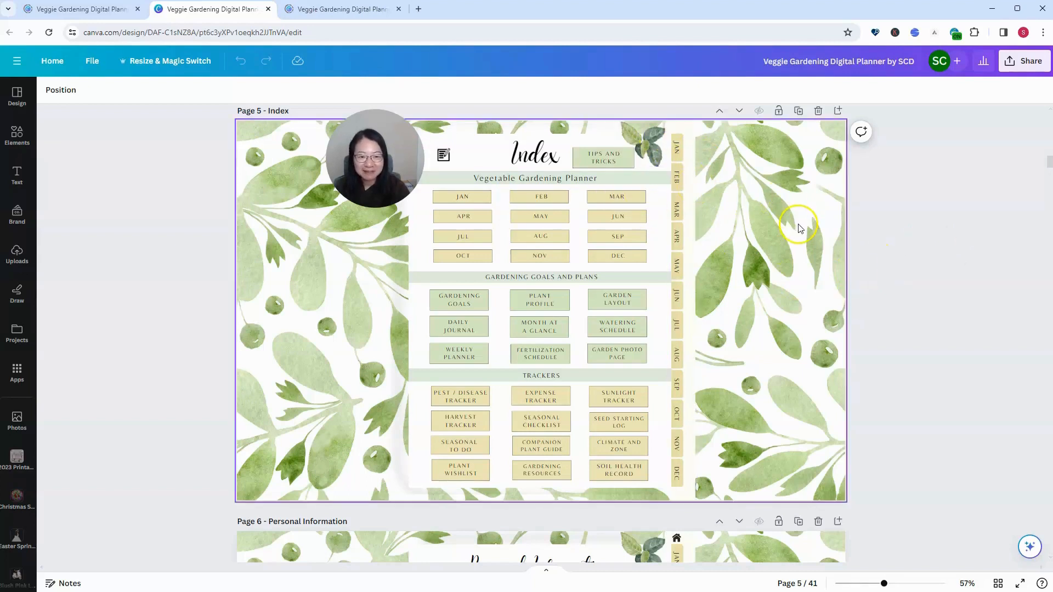
{"action": "mouse_move", "coordinate": [777, 164]}
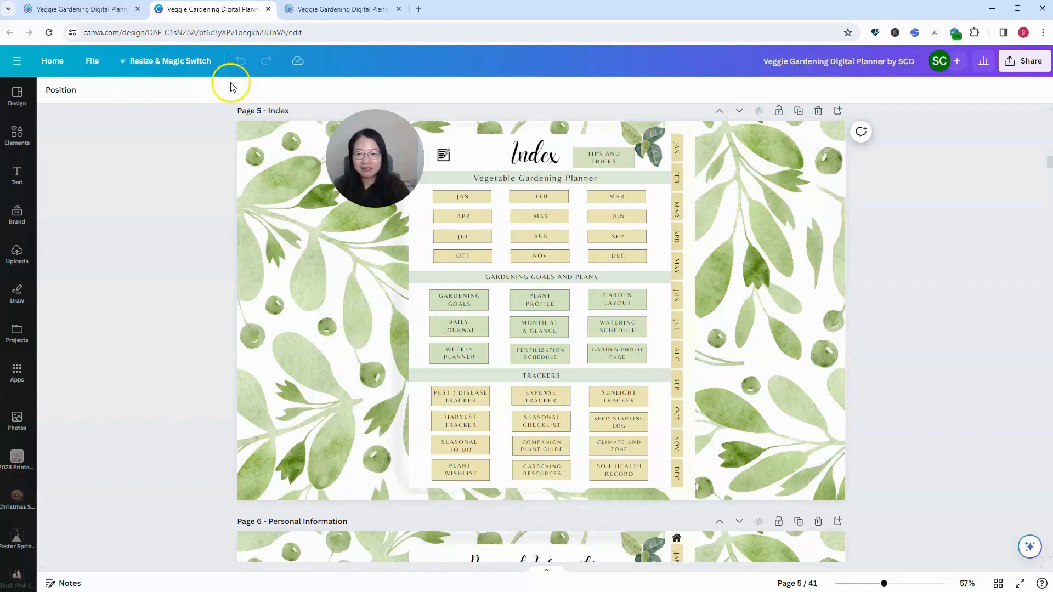
{"action": "mouse_move", "coordinate": [980, 261]}
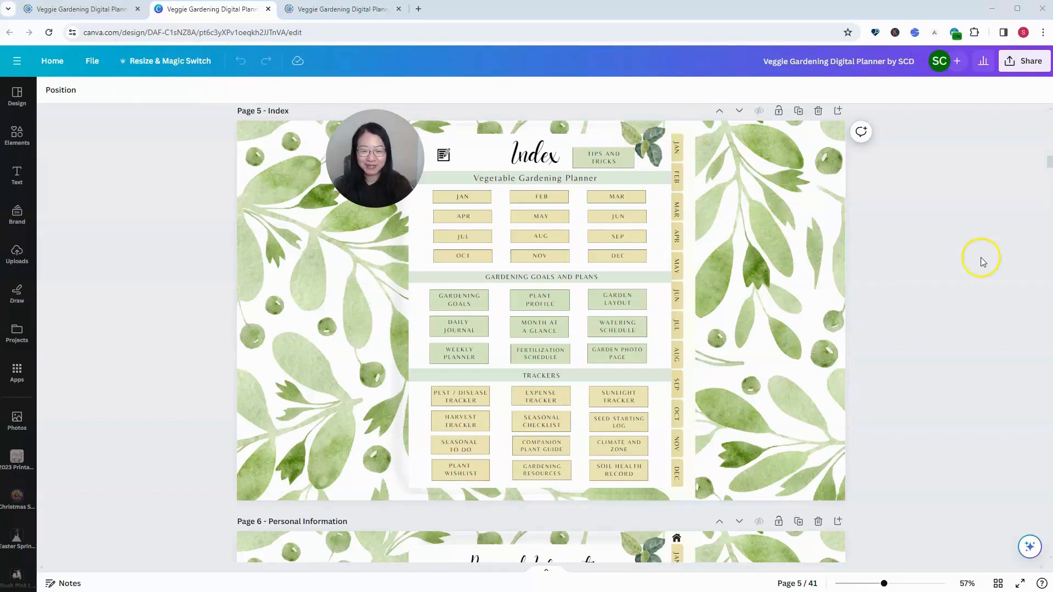
{"action": "left_click", "coordinate": [778, 244]}
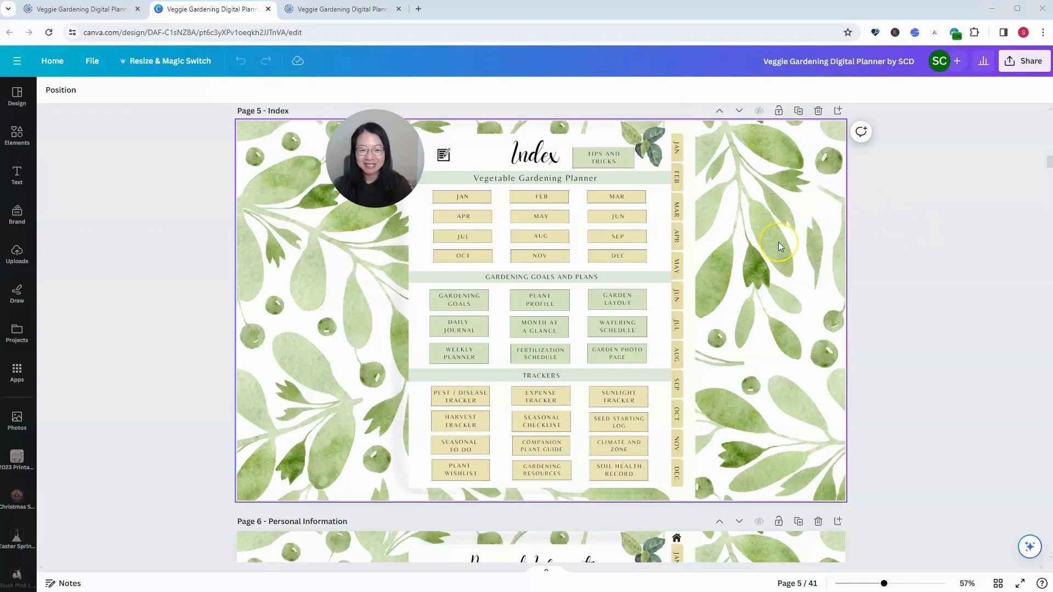
{"action": "mouse_move", "coordinate": [889, 256]}
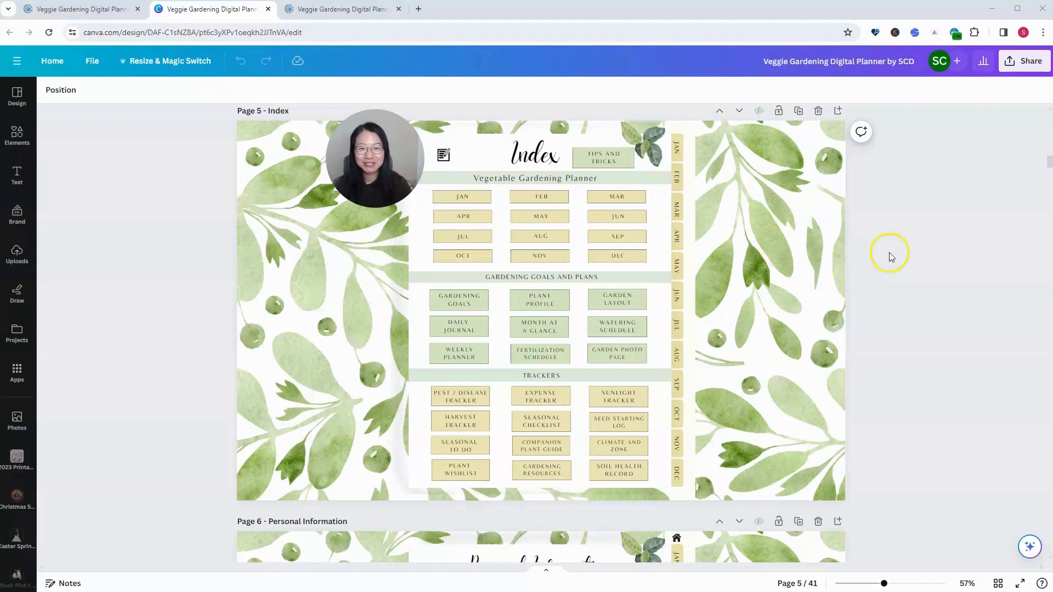
{"action": "mouse_move", "coordinate": [1013, 180]}
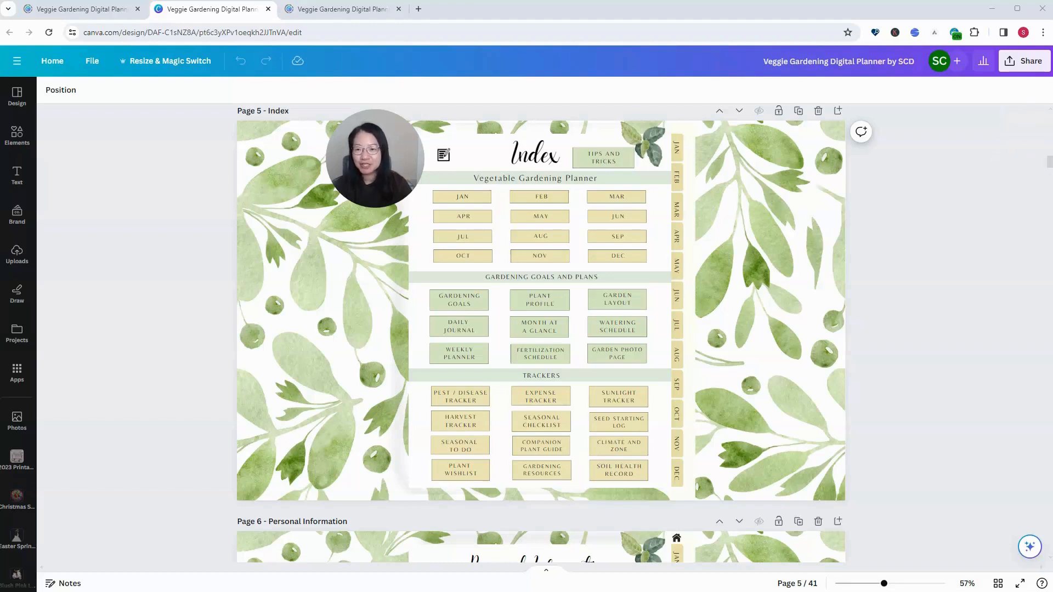
{"action": "mouse_move", "coordinate": [185, 66]}
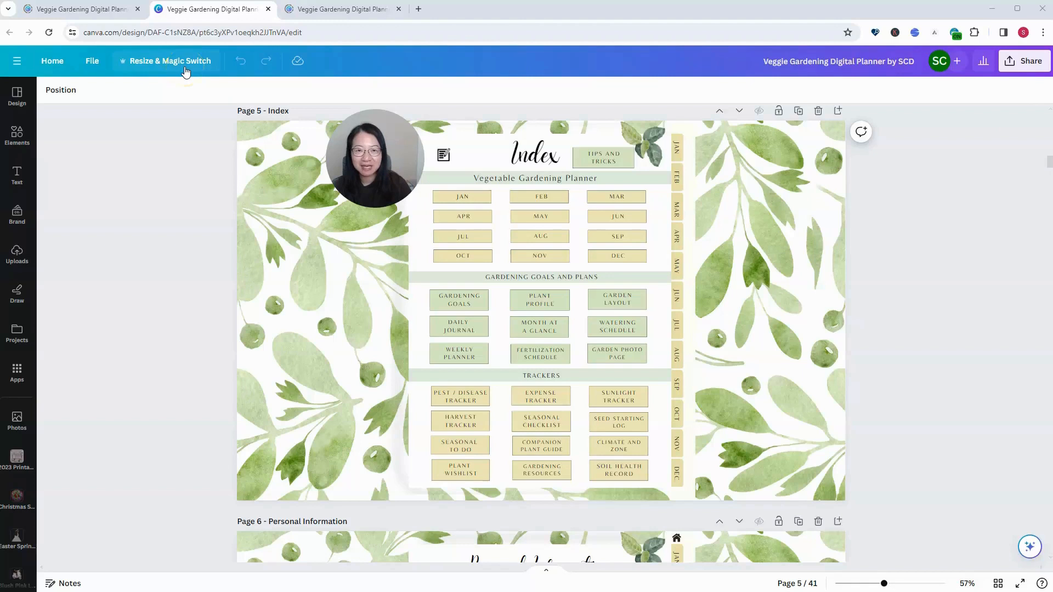
{"action": "mouse_move", "coordinate": [134, 76]}
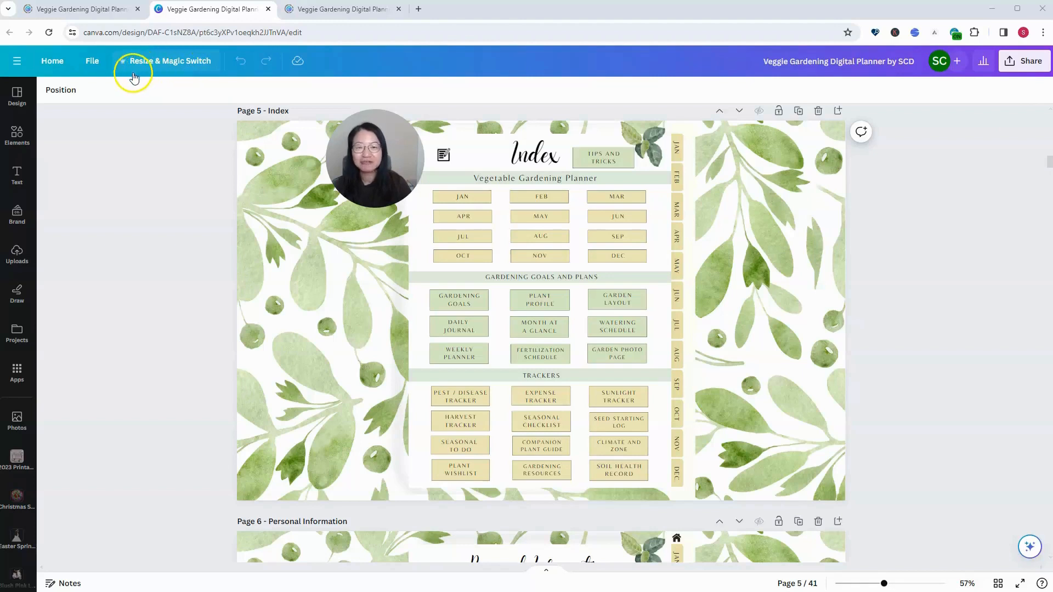
{"action": "mouse_move", "coordinate": [152, 88]}
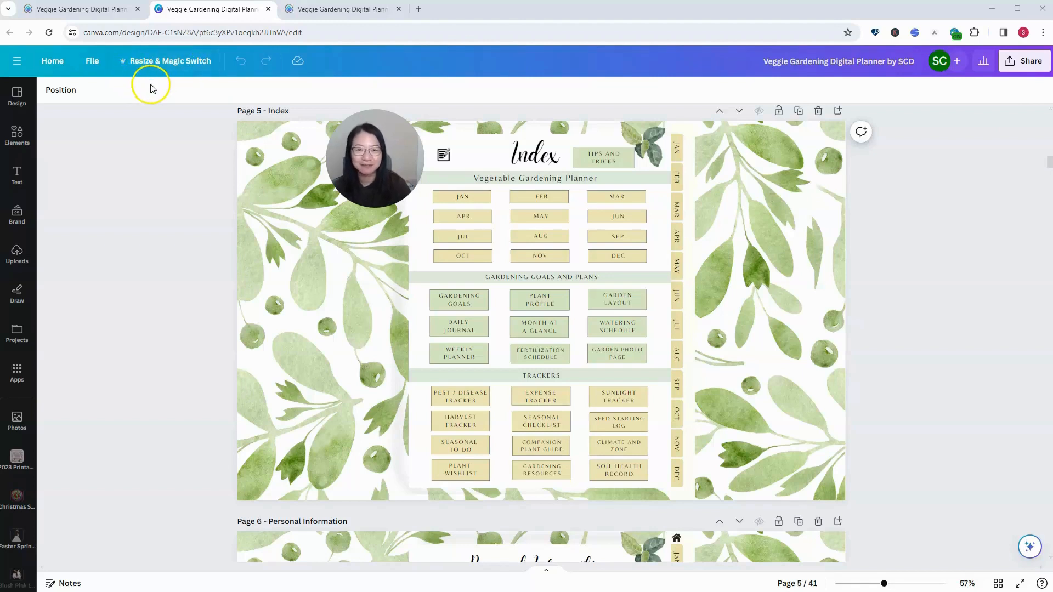
Bring up the planner's version history from the File menu.
{"action": "left_click", "coordinate": [92, 61]}
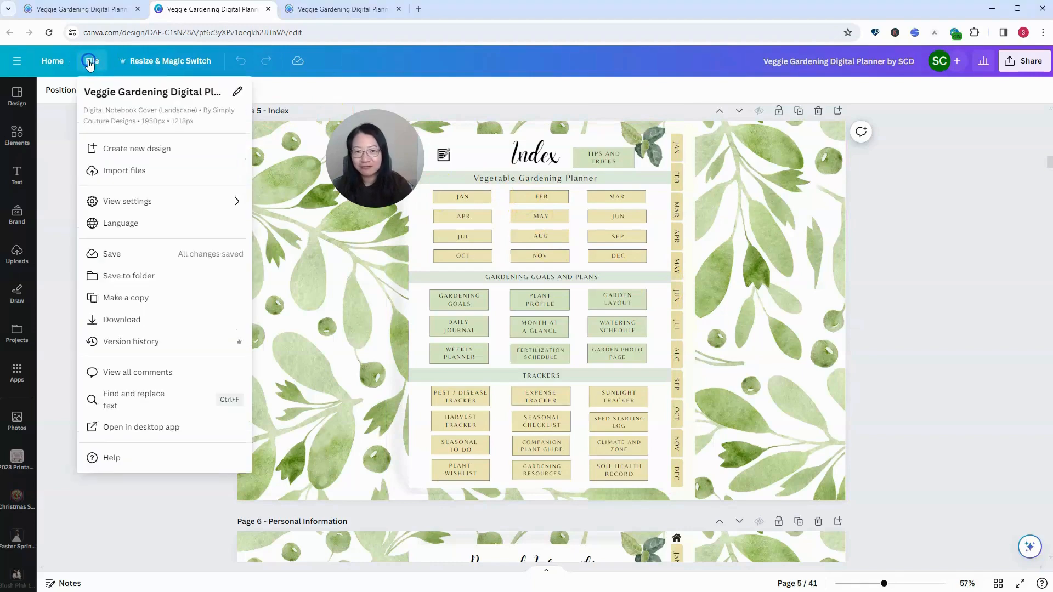
{"action": "mouse_move", "coordinate": [215, 345]}
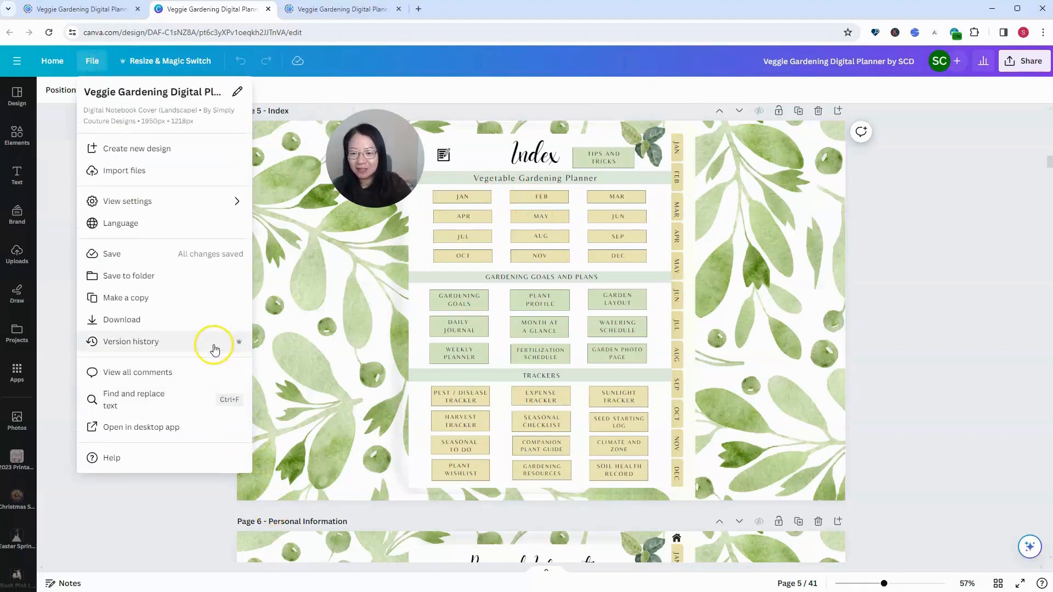
{"action": "left_click", "coordinate": [130, 341]}
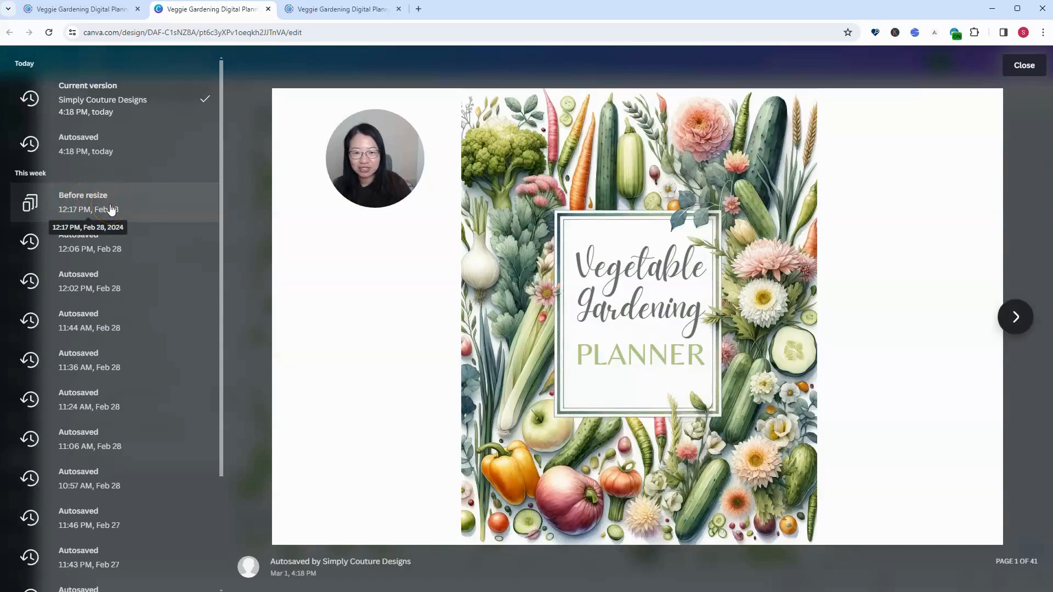
{"action": "mouse_move", "coordinate": [97, 262]}
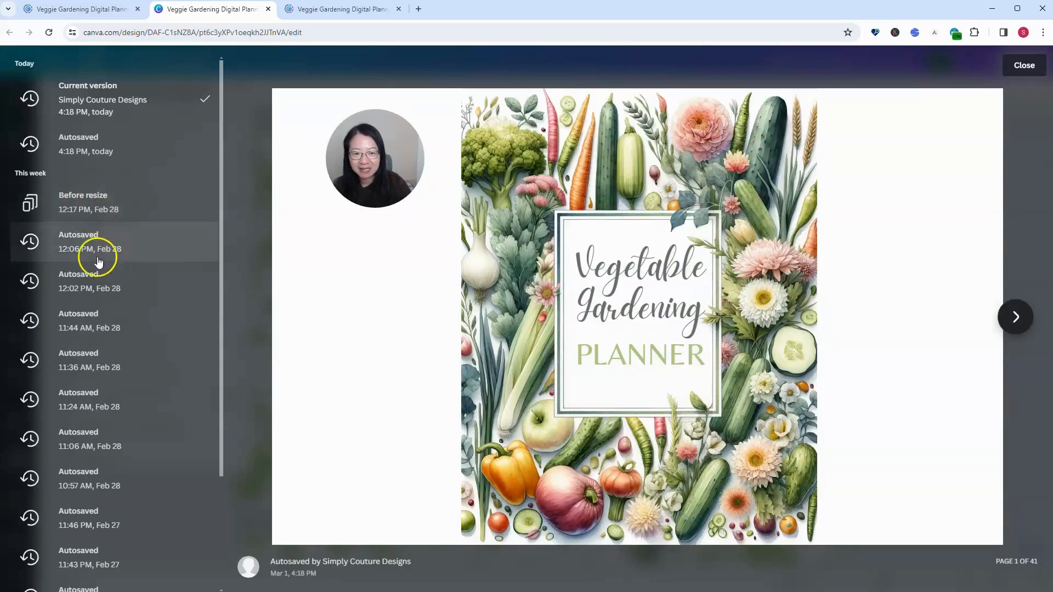
{"action": "mouse_move", "coordinate": [94, 209]}
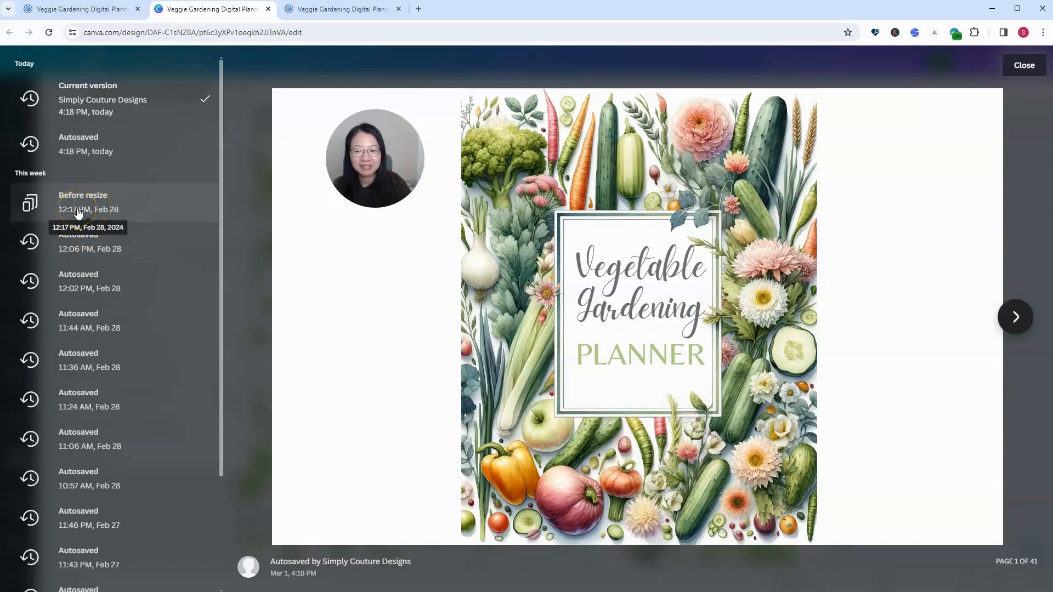
Preview the Feb 28 'Before resize' version showing the portrait cover.
{"action": "left_click", "coordinate": [82, 202]}
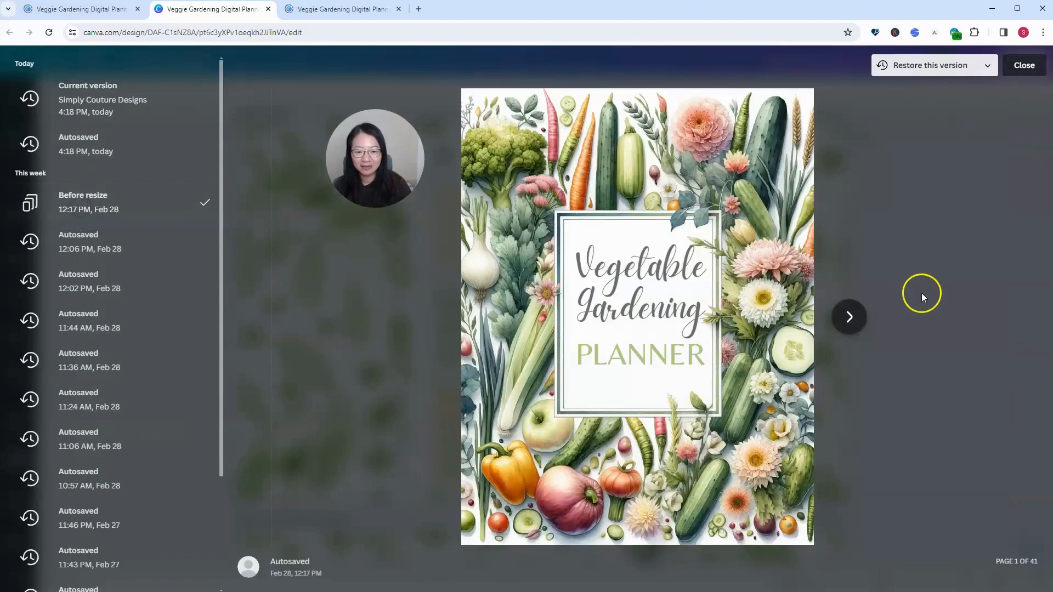
Page the preview through to Personal Information, then restore the 'Before resize' version.
{"action": "left_click", "coordinate": [849, 316]}
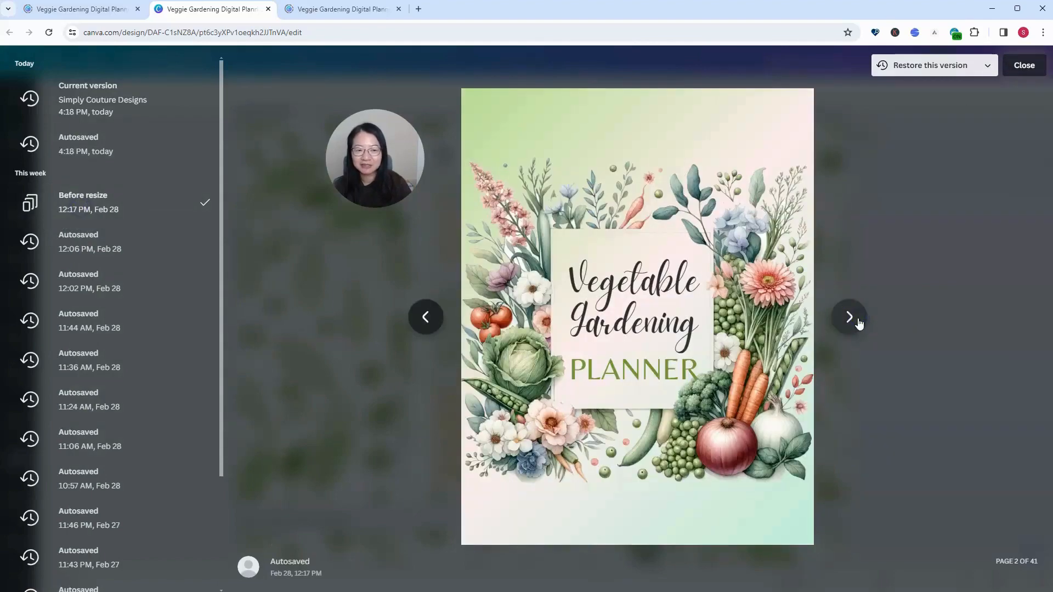
{"action": "left_click", "coordinate": [848, 316]}
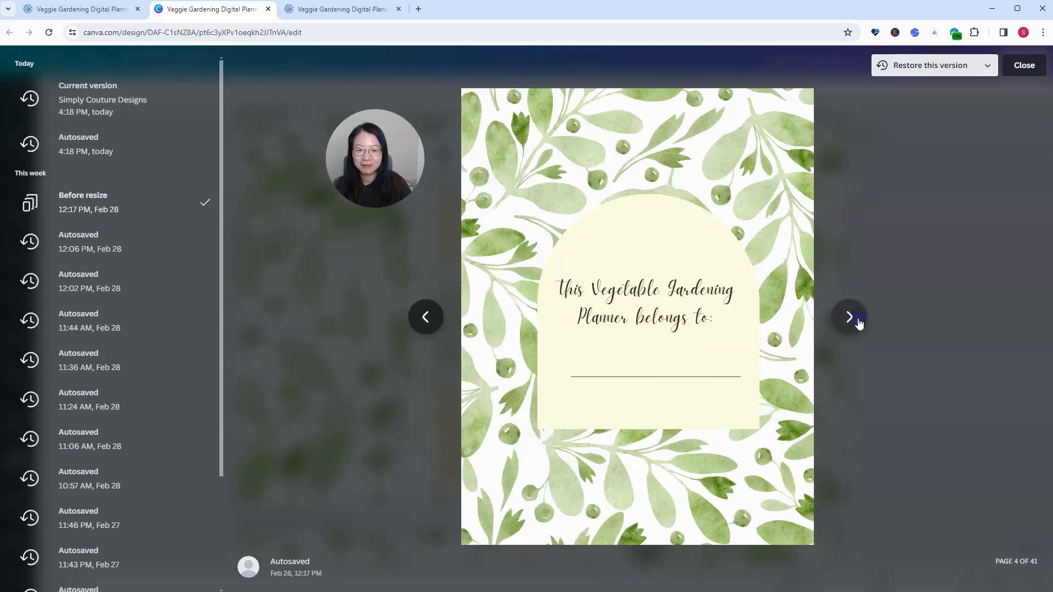
{"action": "left_click", "coordinate": [848, 316]}
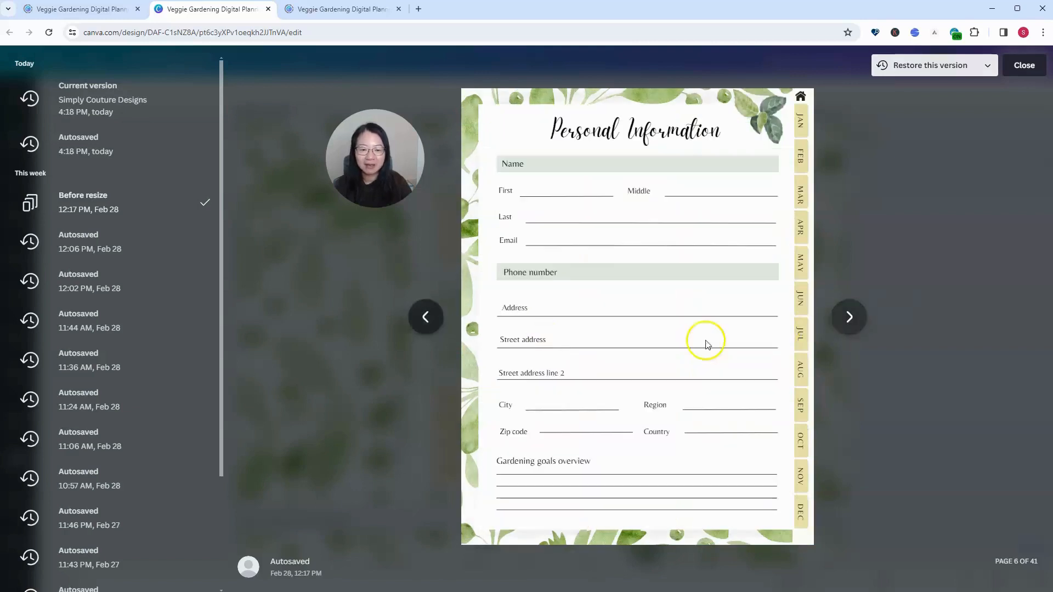
{"action": "mouse_move", "coordinate": [931, 36]}
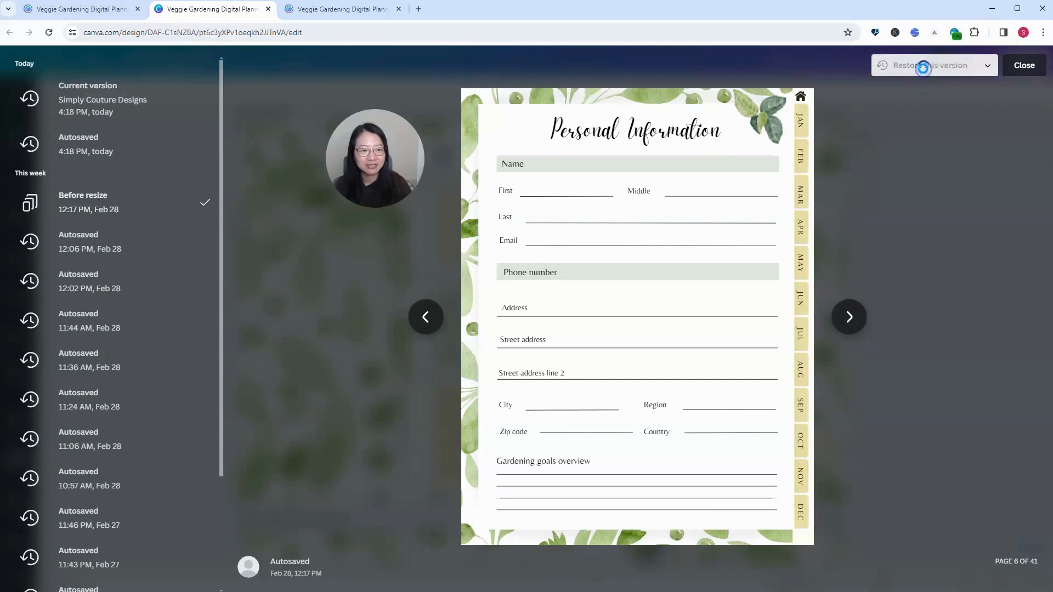
{"action": "left_click", "coordinate": [930, 65]}
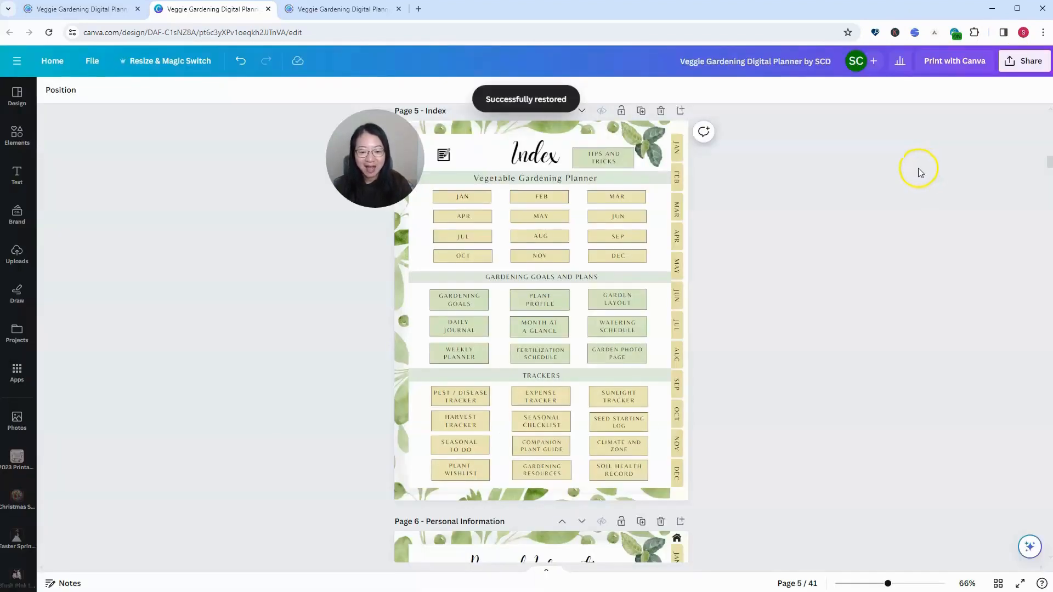
{"action": "mouse_move", "coordinate": [914, 269]}
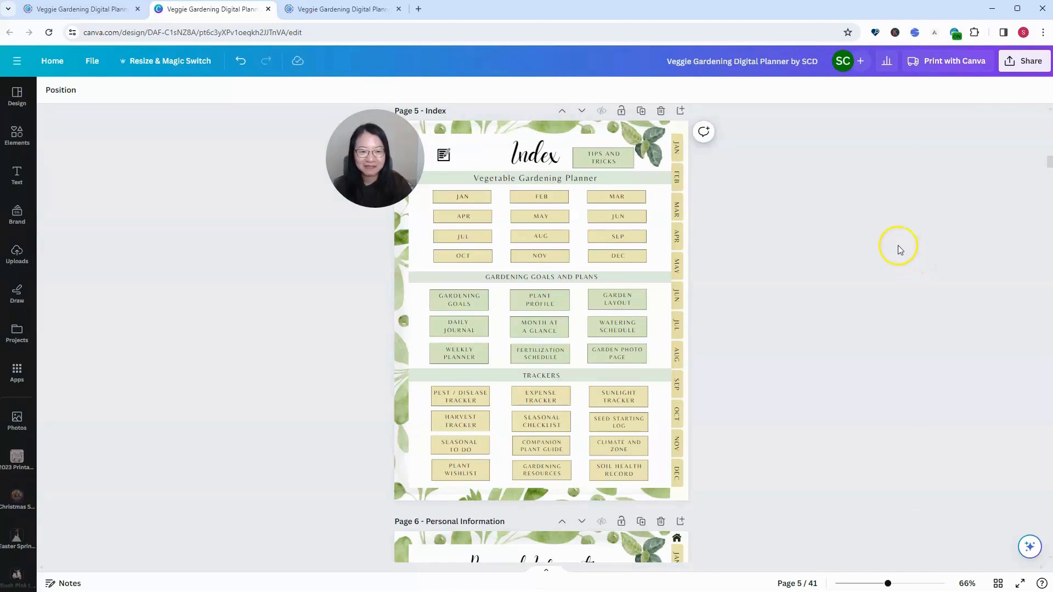
{"action": "mouse_move", "coordinate": [887, 245]}
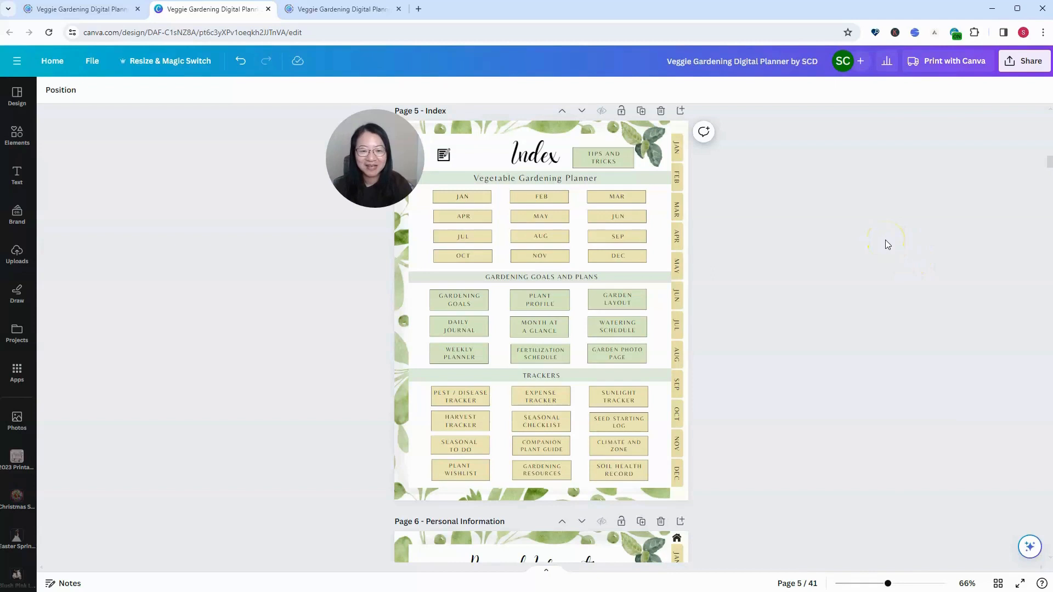
{"action": "mouse_move", "coordinate": [725, 423]}
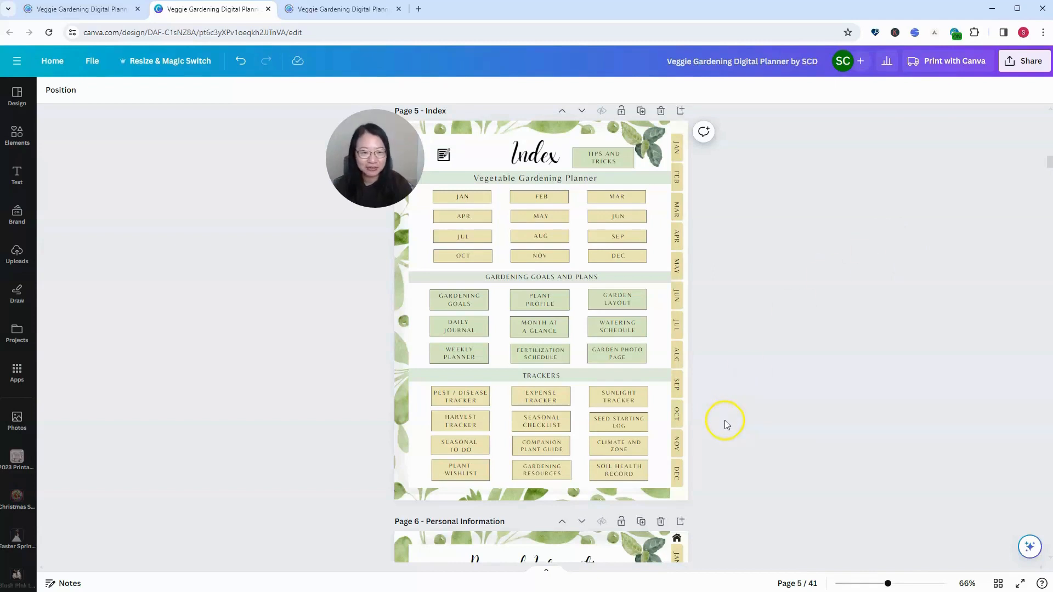
{"action": "mouse_move", "coordinate": [728, 417]}
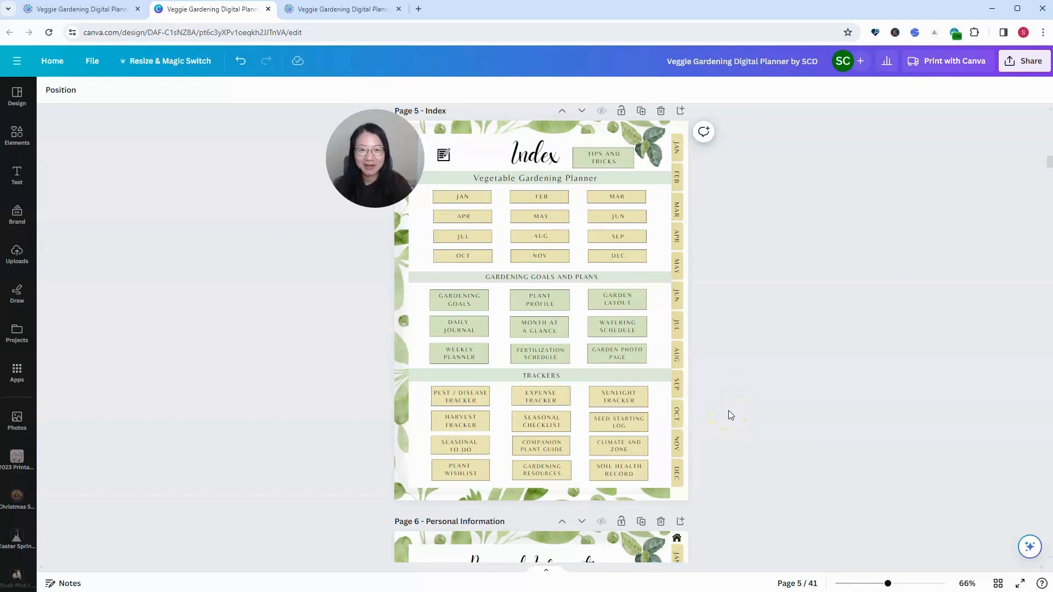
{"action": "mouse_move", "coordinate": [789, 342]}
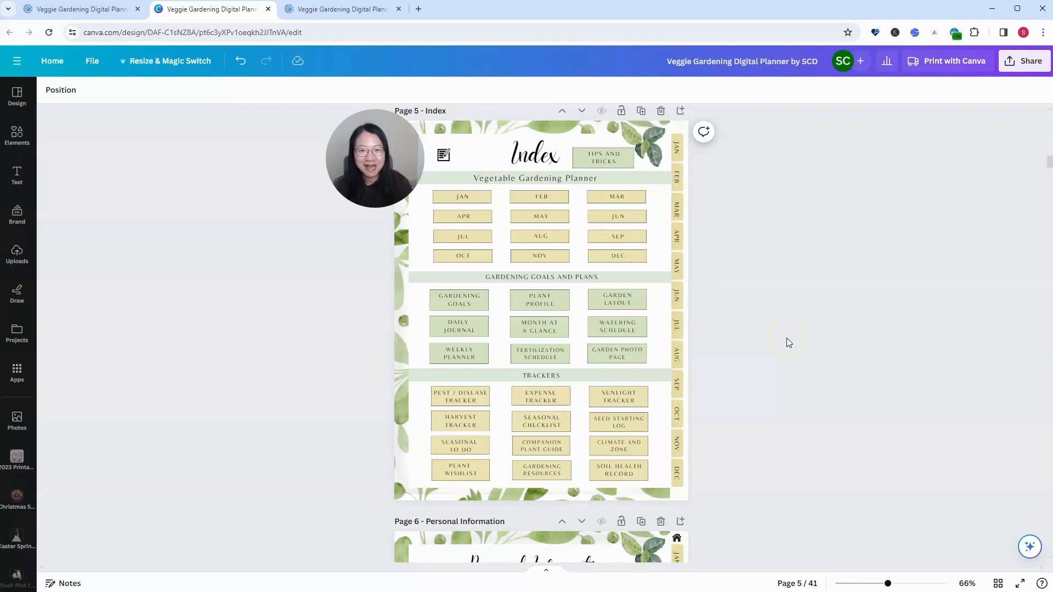
{"action": "mouse_move", "coordinate": [139, 65]}
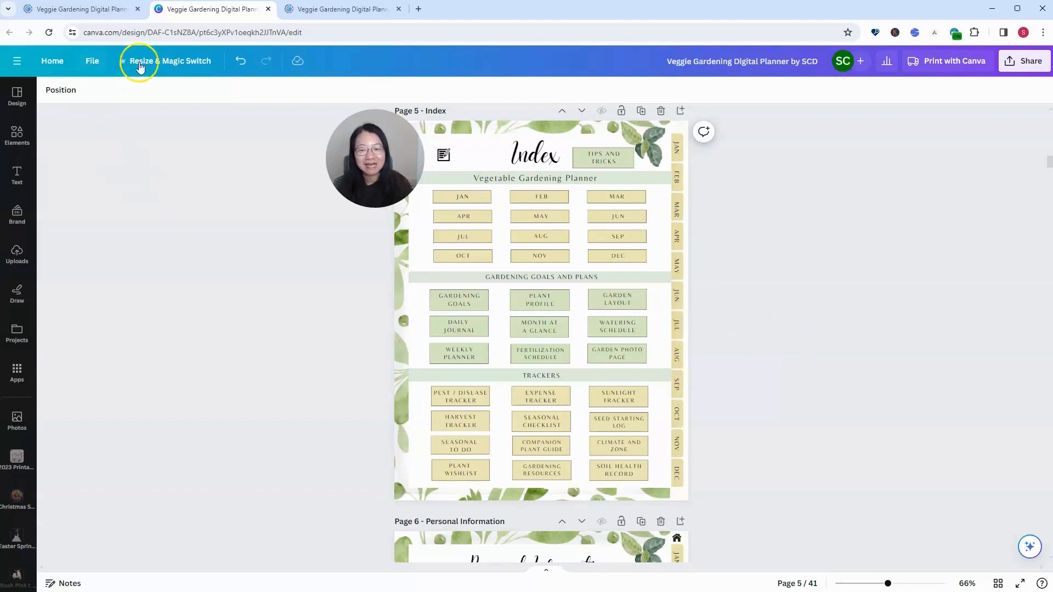
{"action": "mouse_move", "coordinate": [140, 66]}
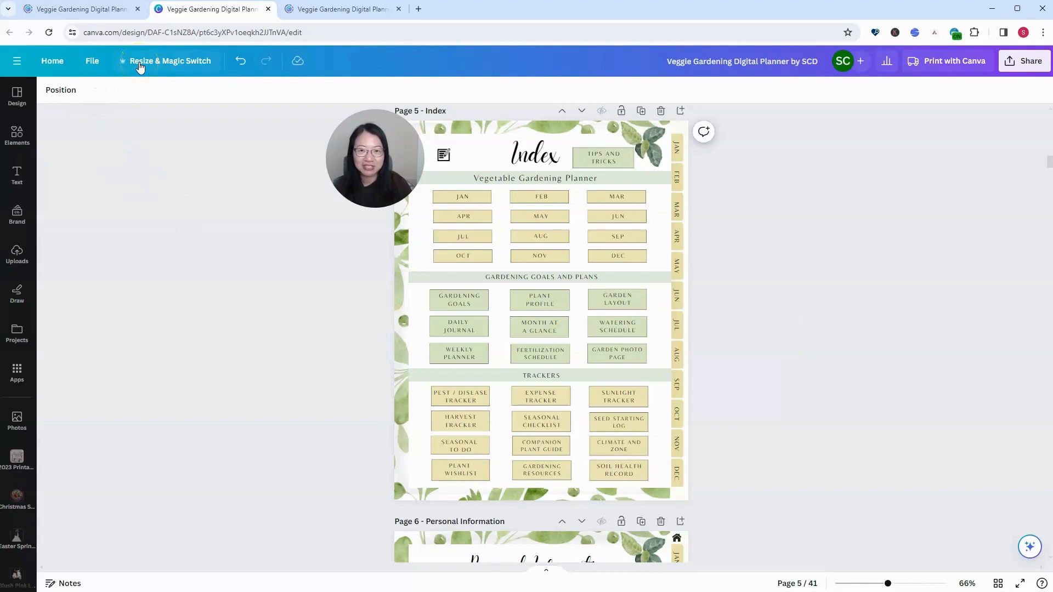
{"action": "mouse_move", "coordinate": [811, 300]}
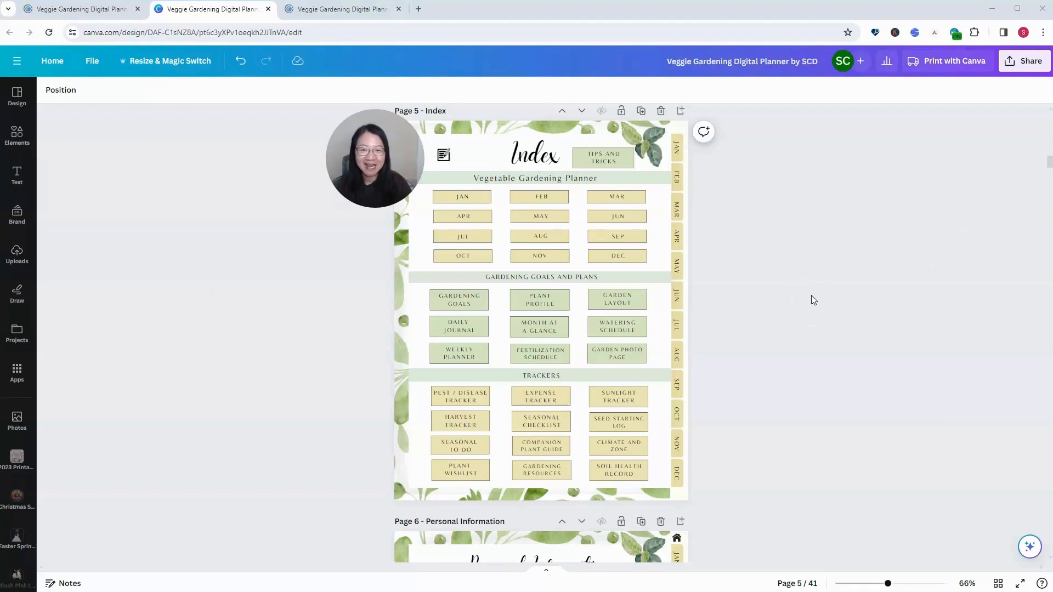
Select the JUL box on the restored portrait Index page, then deselect it.
{"action": "left_click", "coordinate": [463, 237]}
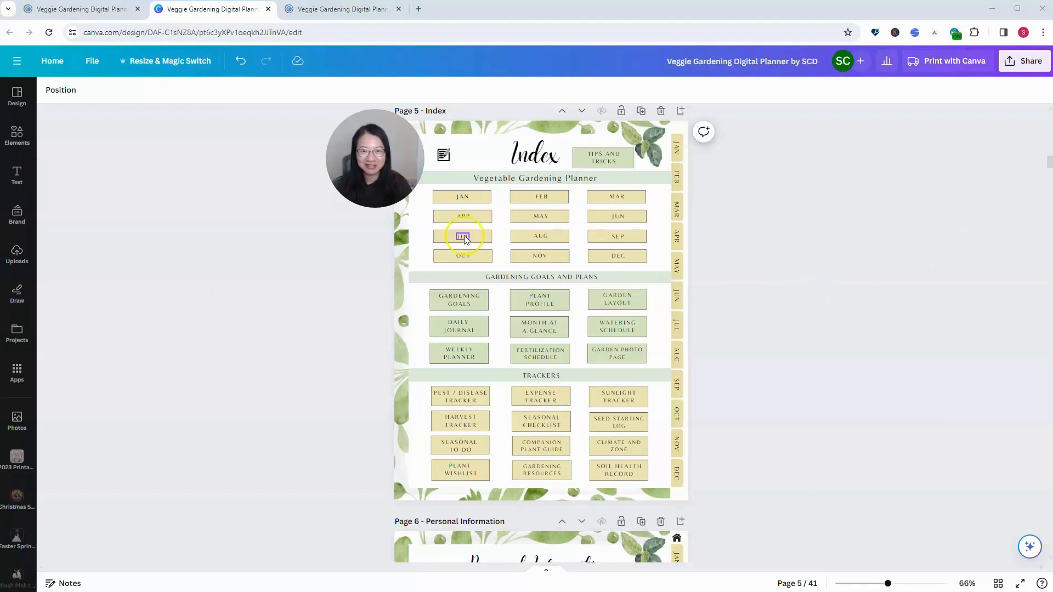
{"action": "left_click", "coordinate": [260, 261]}
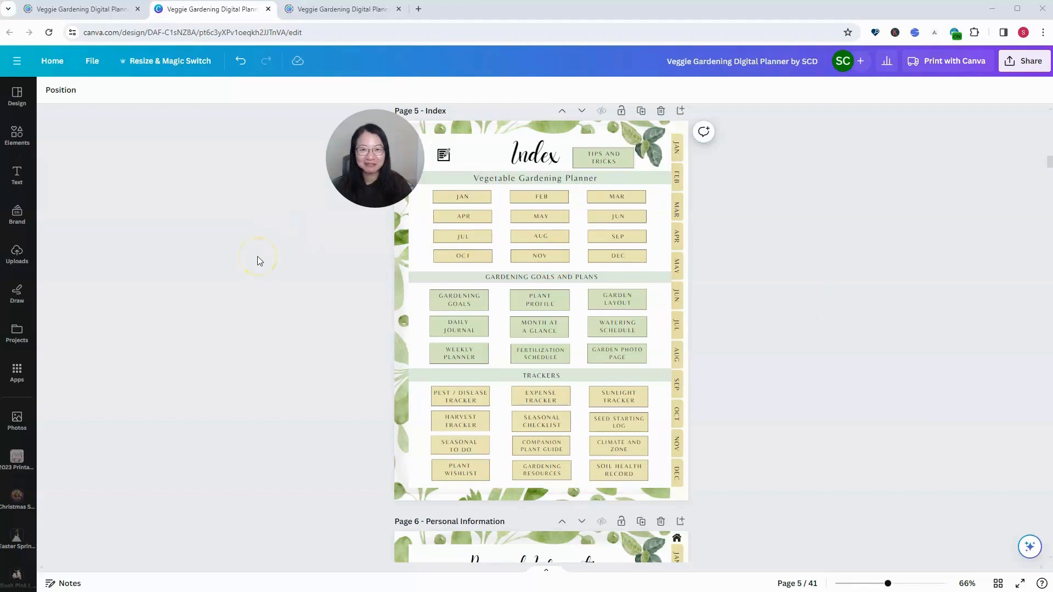
{"action": "mouse_move", "coordinate": [259, 280]}
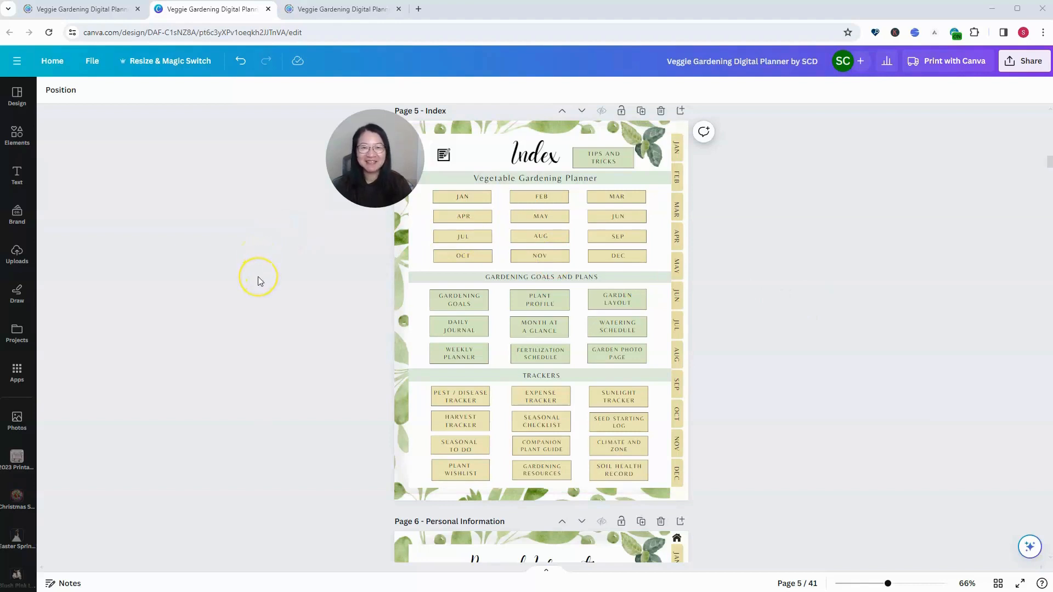
{"action": "mouse_move", "coordinate": [259, 280]}
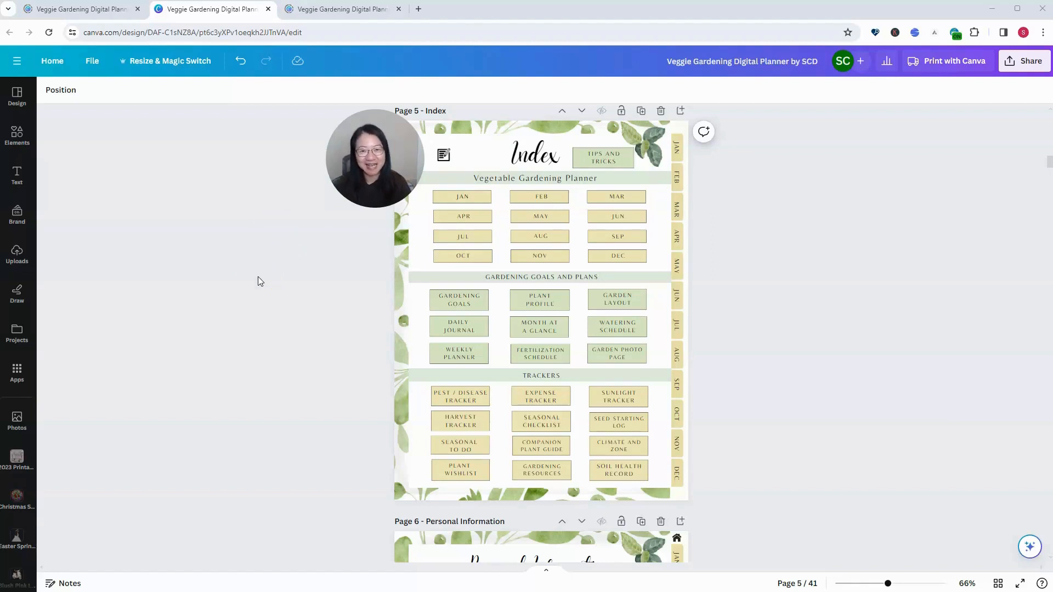
{"action": "mouse_move", "coordinate": [190, 442]}
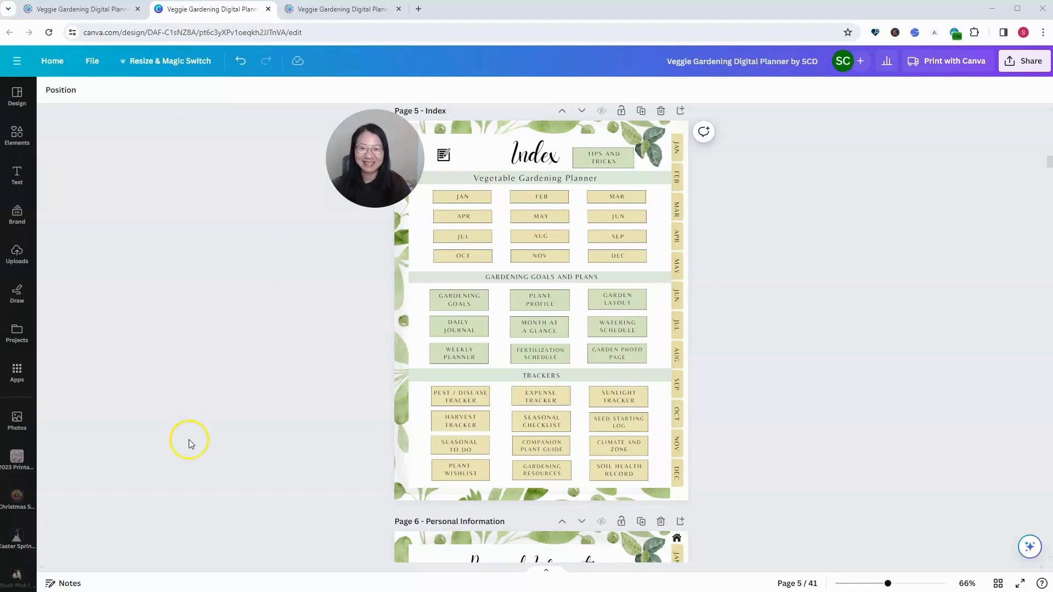